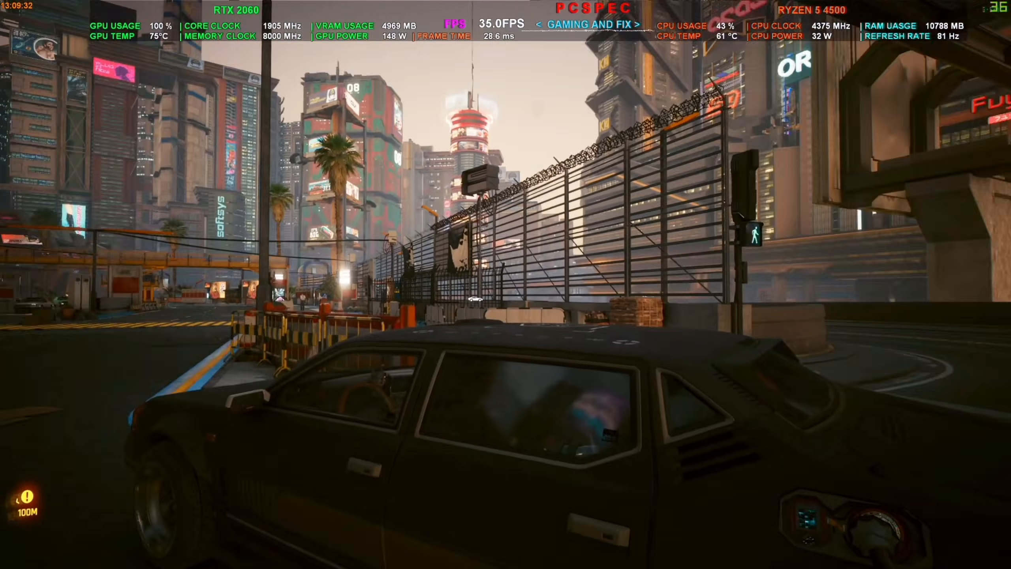
Pause gameplay and reach the Graphics settings page via the pause menu's Settings entry.
{"action": "key", "text": "Escape"}
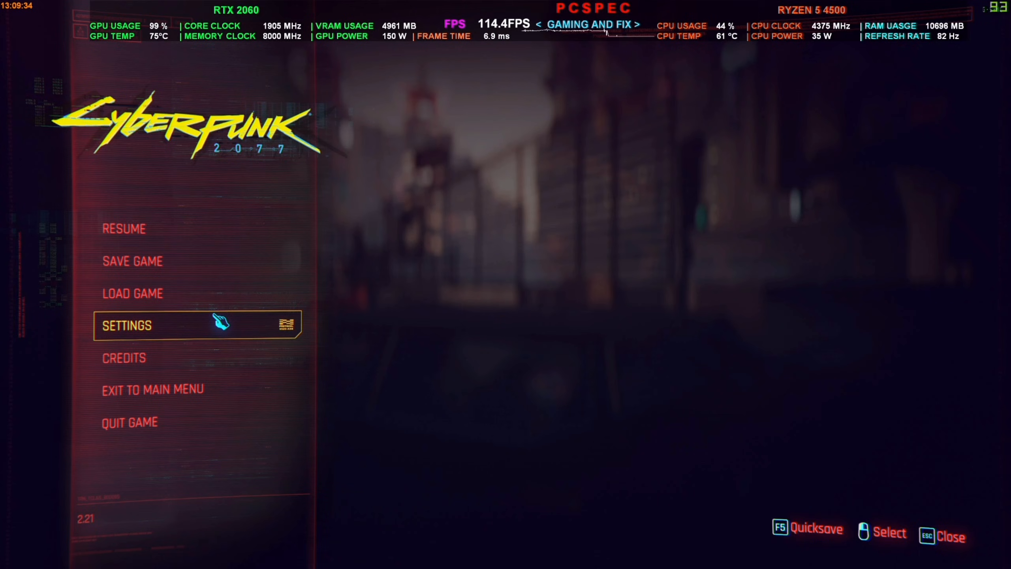
{"action": "left_click", "coordinate": [127, 325]}
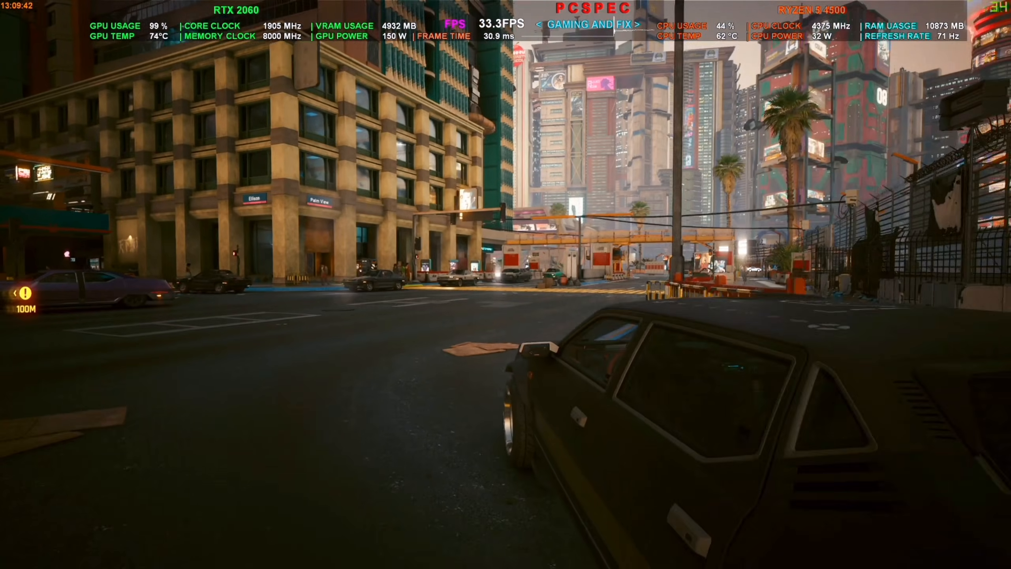
{"action": "key", "text": "Escape"}
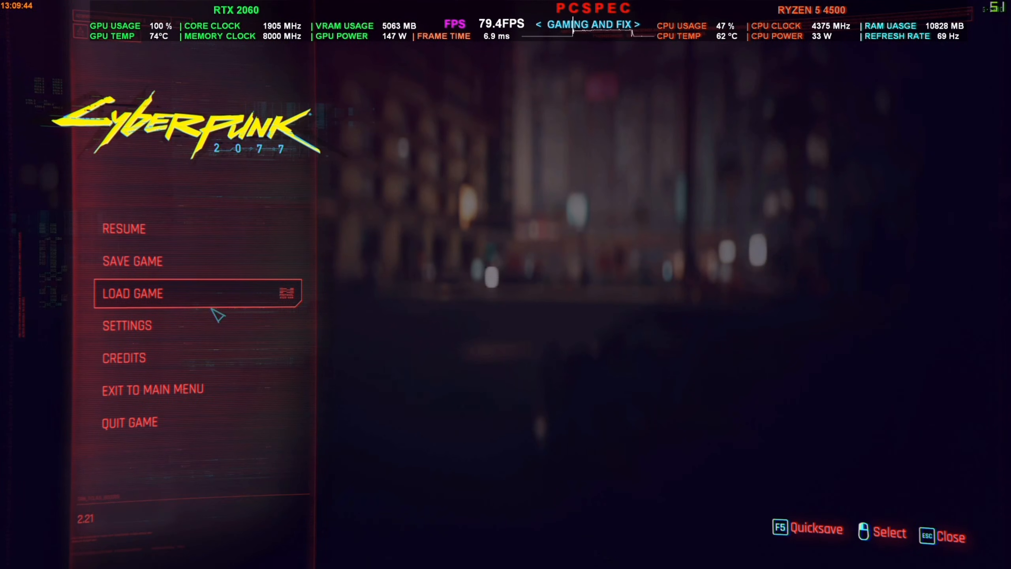
{"action": "left_click", "coordinate": [126, 325]}
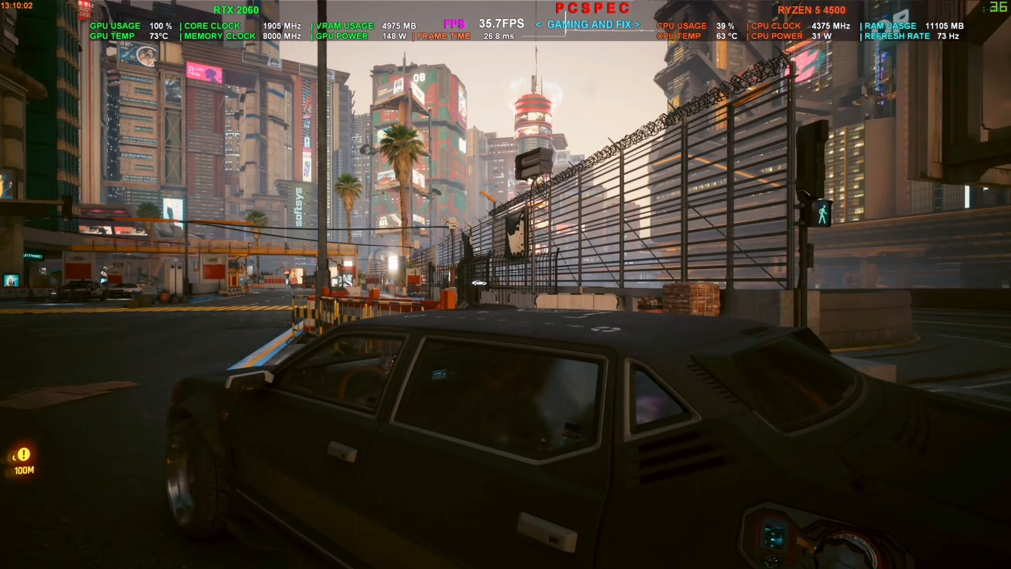
{"action": "key", "text": "Escape"}
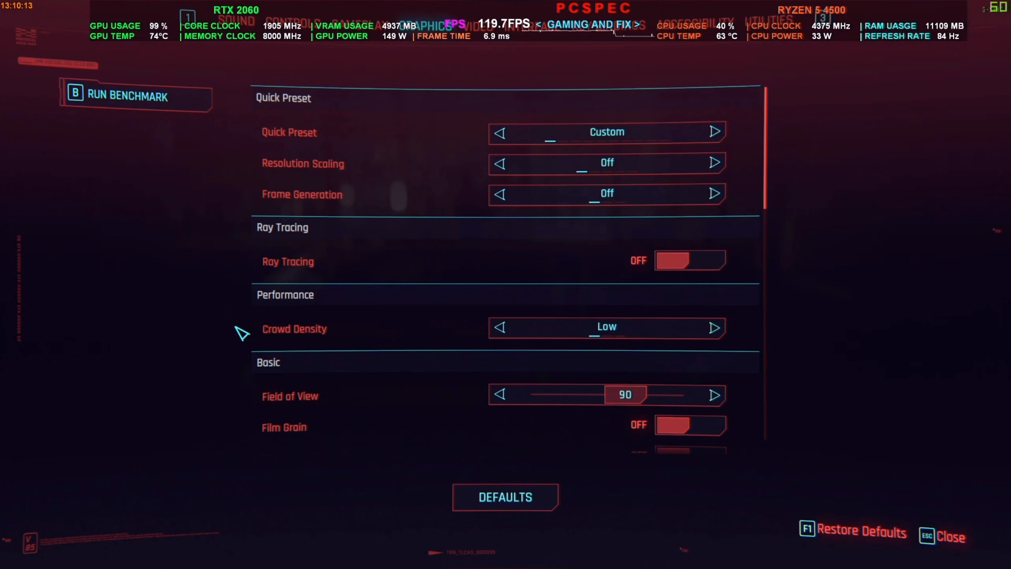
Set Resolution Scaling to DLSS Super Resolution with the Convolutional Neural Network preset.
{"action": "left_click", "coordinate": [714, 163]}
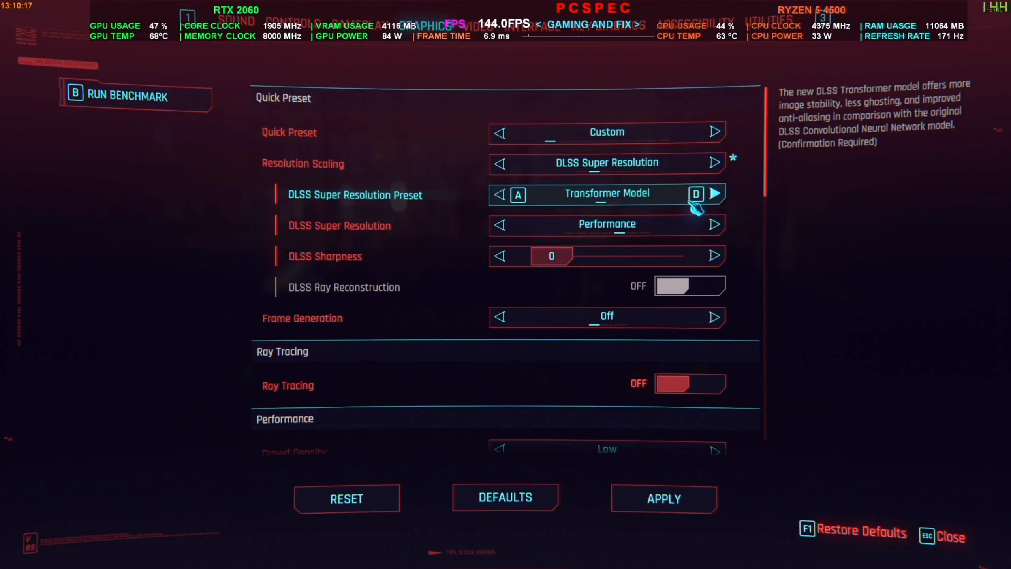
{"action": "left_click", "coordinate": [500, 195]}
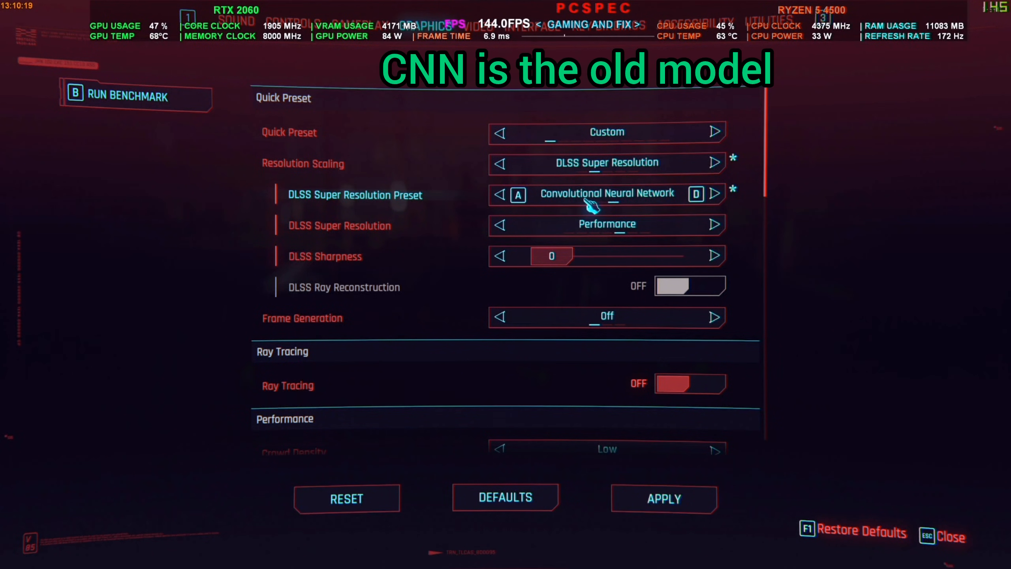
{"action": "mouse_move", "coordinate": [673, 212]}
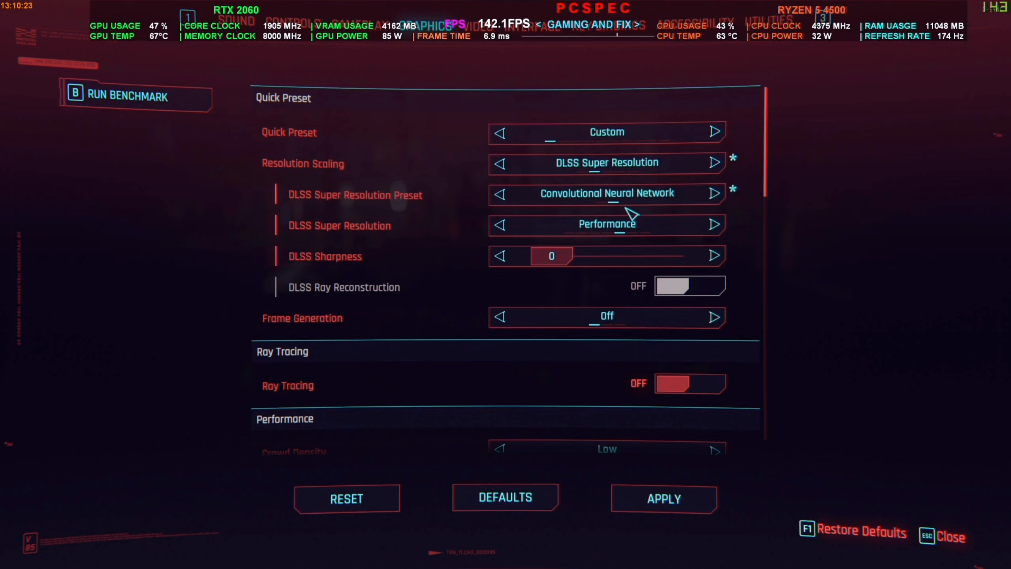
{"action": "mouse_move", "coordinate": [627, 398]}
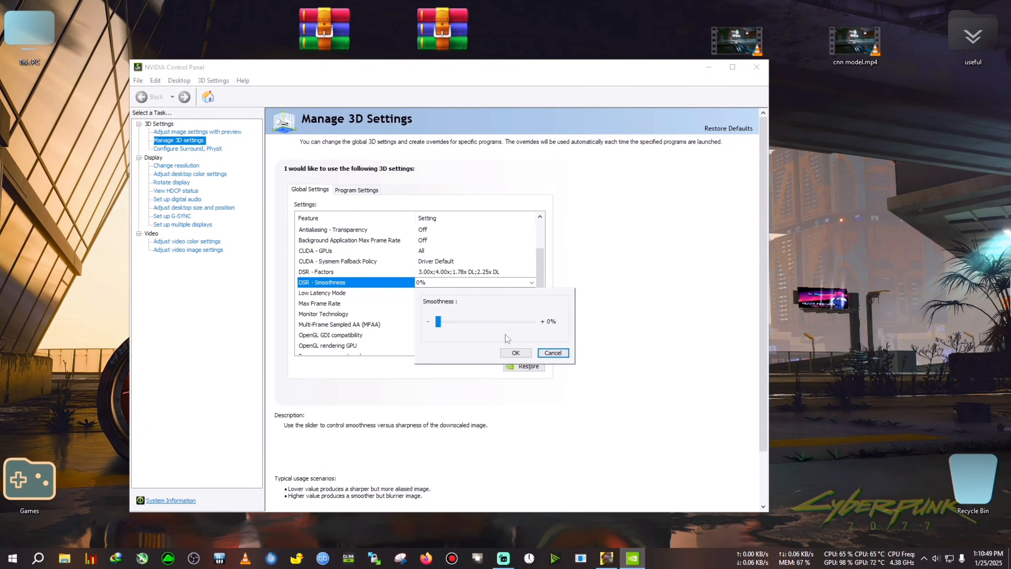
Confirm the DSR Smoothness value of 0% with OK.
{"action": "left_click", "coordinate": [552, 352]}
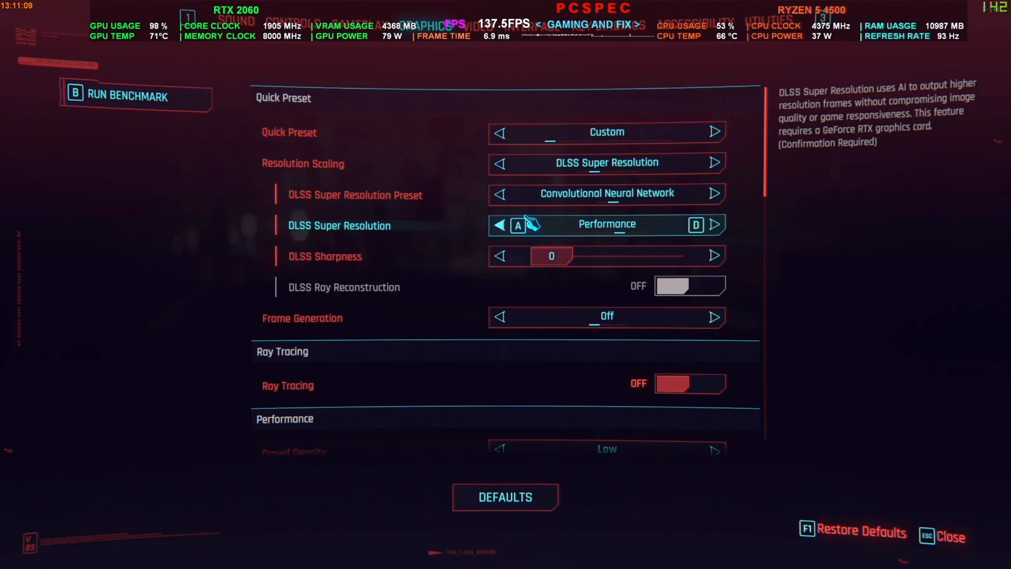
Keep DLSS Super Resolution at Performance quality and return to gameplay.
{"action": "left_click", "coordinate": [714, 194]}
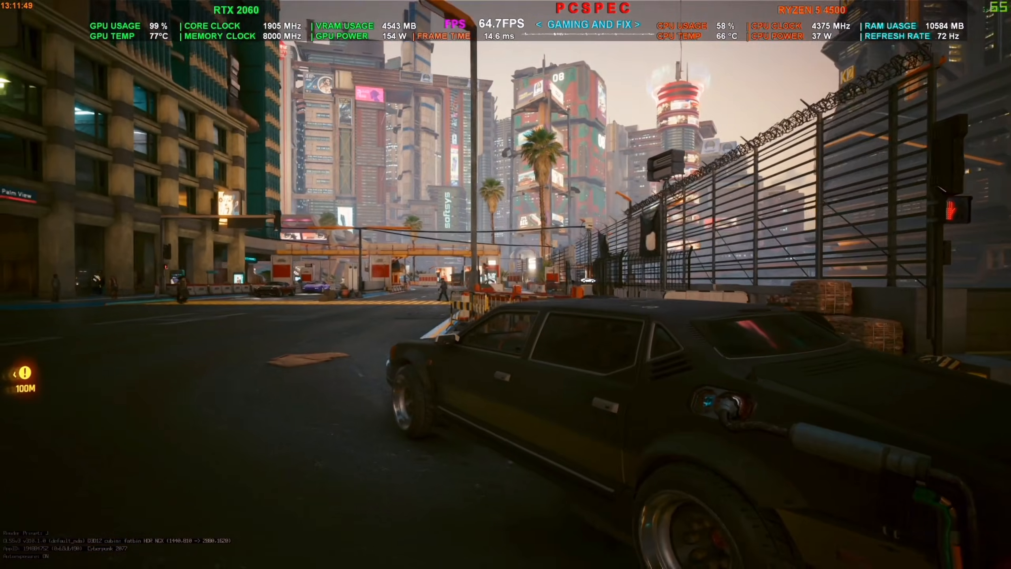
{"action": "key", "text": "Escape"}
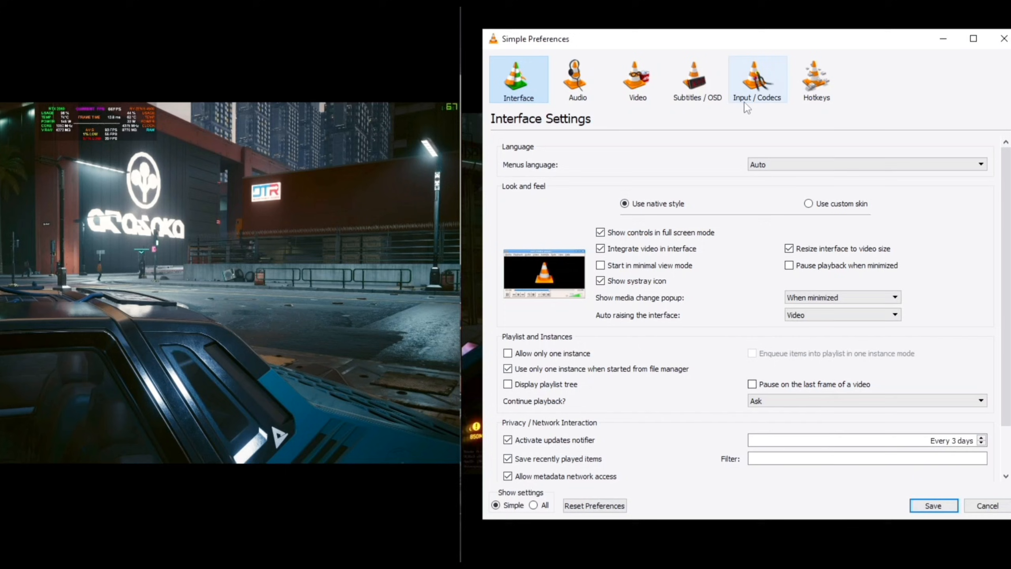
Arrange the transformer-model and CNN-model clips in two VLC windows side by side.
{"action": "left_click", "coordinate": [637, 79]}
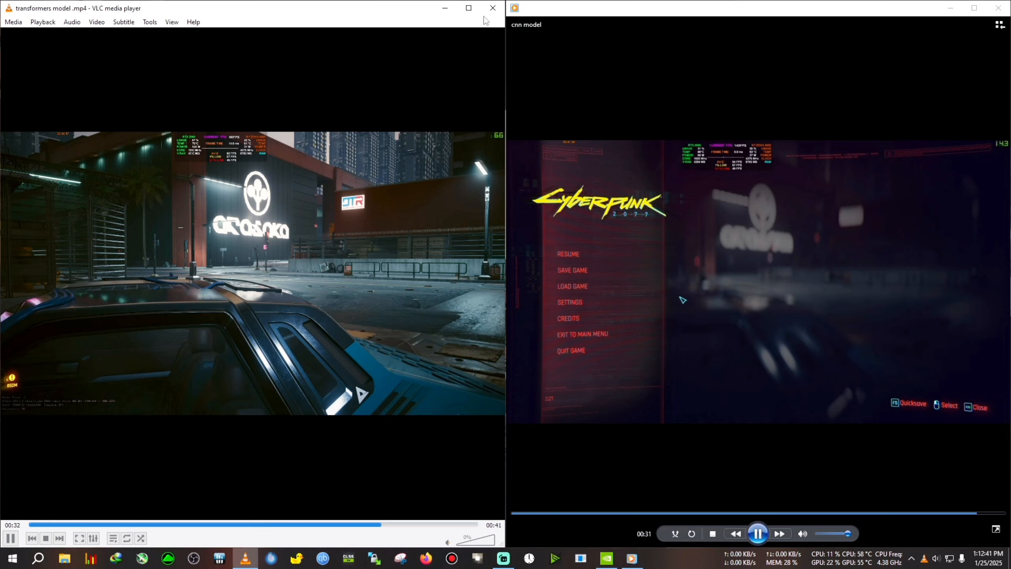
Close both VLC windows to reveal the desktop with the DLSS4 and DLSSTweaks archives.
{"action": "left_click", "coordinate": [492, 8]}
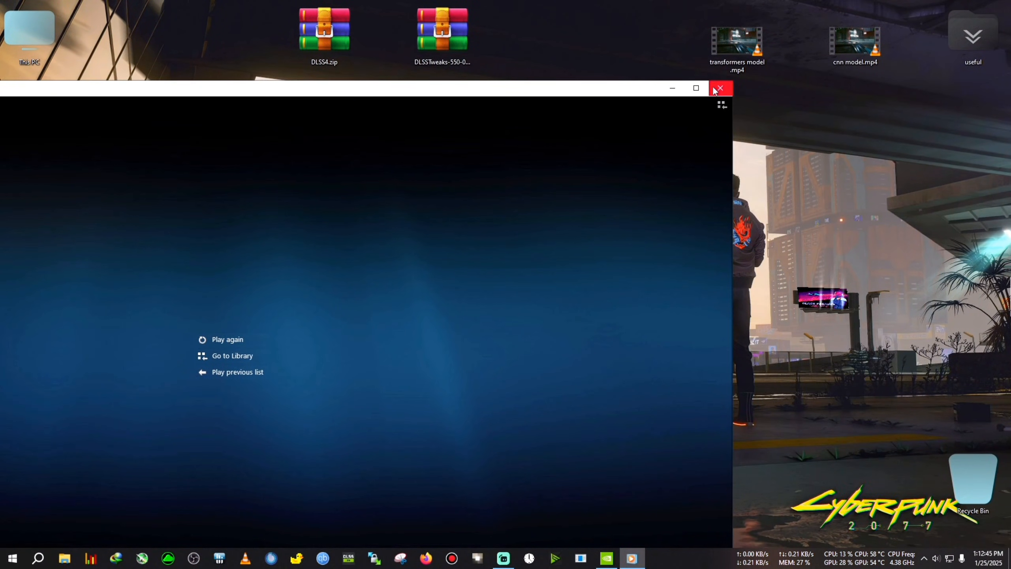
{"action": "left_click", "coordinate": [719, 88]}
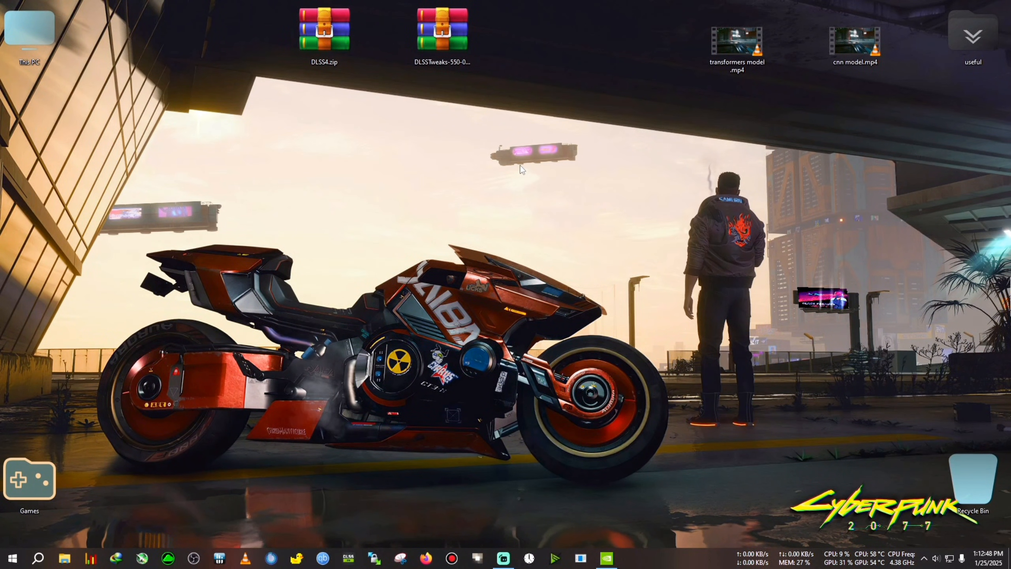
{"action": "left_click", "coordinate": [325, 32]}
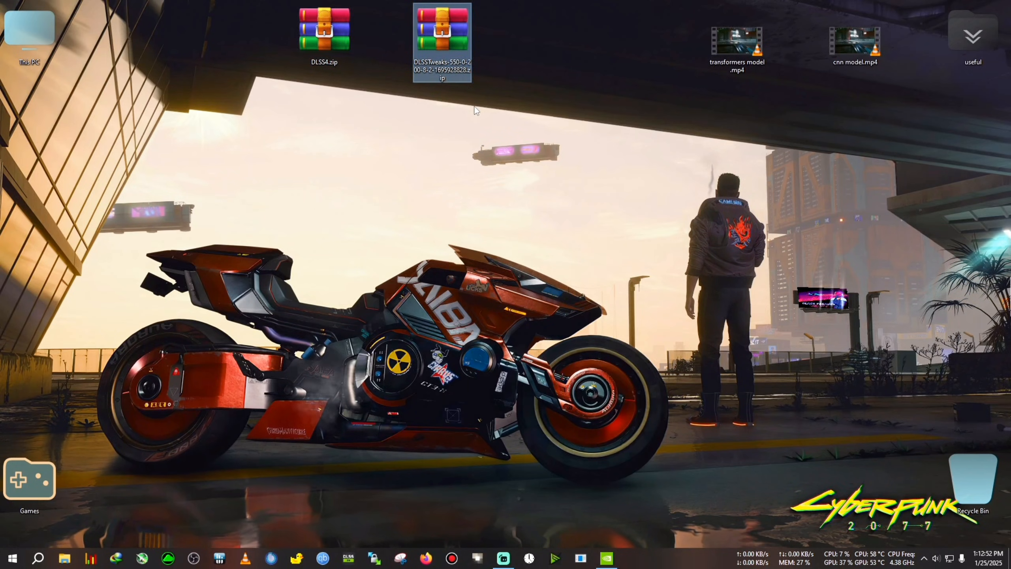
Open the extracted DLSS4 folder listing nvngx_dlss.dll, nvngx_dlssd.dll and nvngx_dlssg.dll.
{"action": "double_click", "coordinate": [324, 29]}
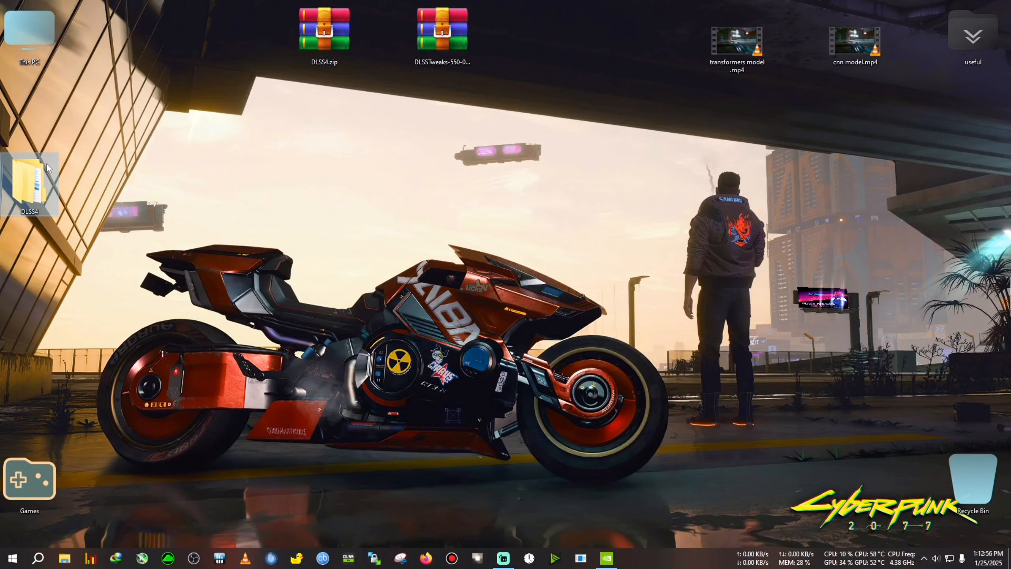
{"action": "double_click", "coordinate": [29, 184]}
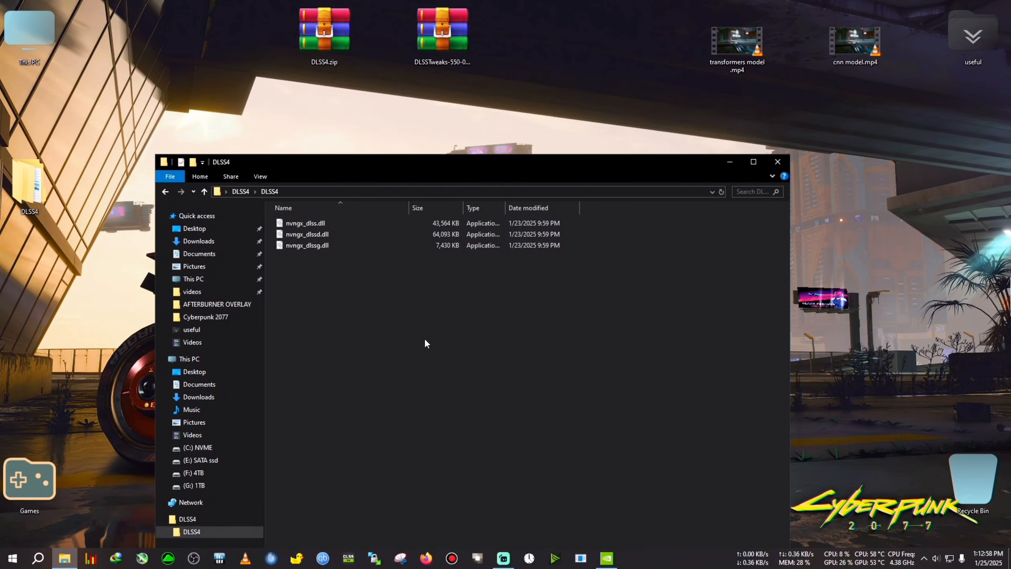
{"action": "left_click", "coordinate": [305, 223]}
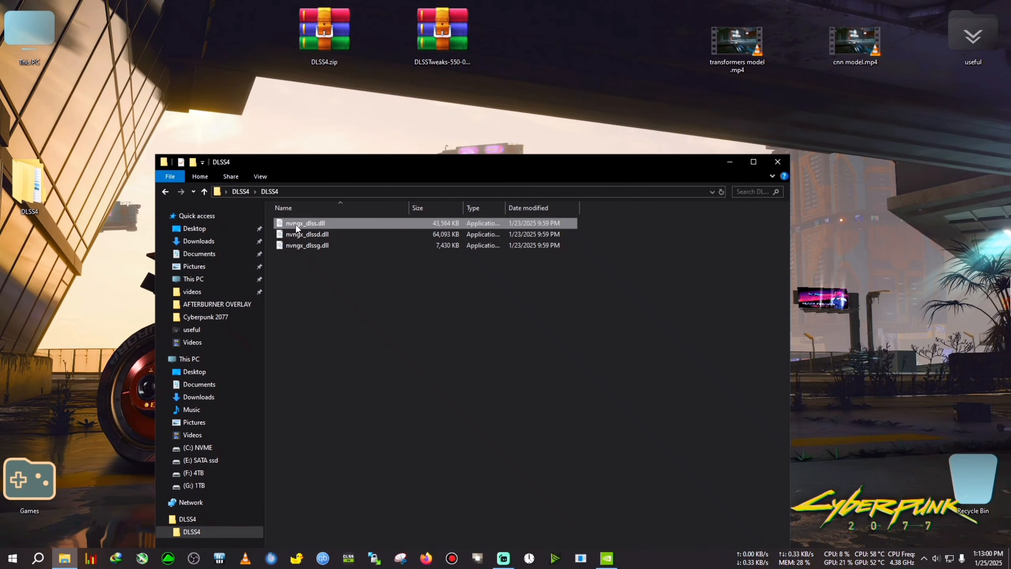
{"action": "mouse_move", "coordinate": [303, 234]}
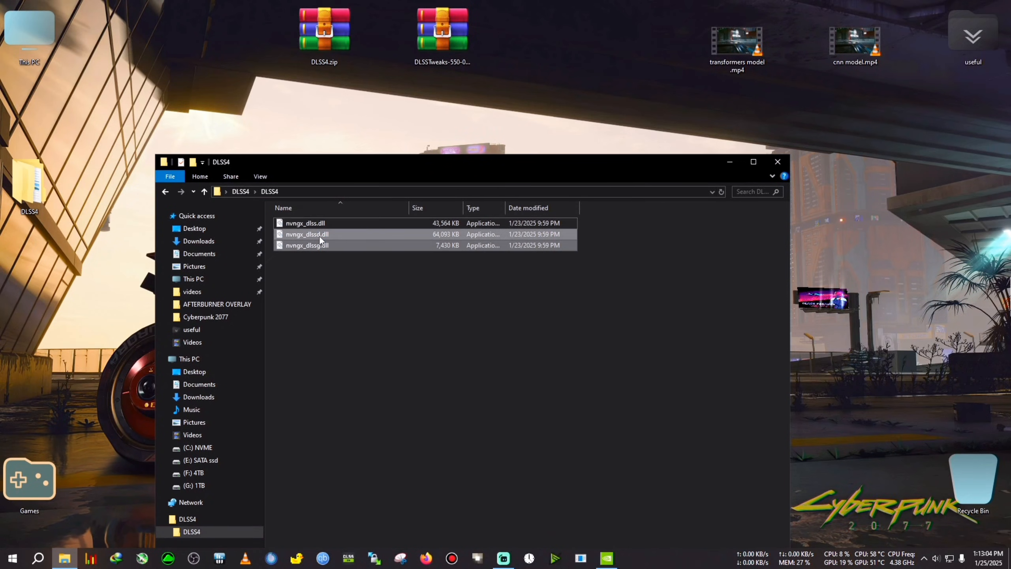
{"action": "mouse_move", "coordinate": [322, 233]}
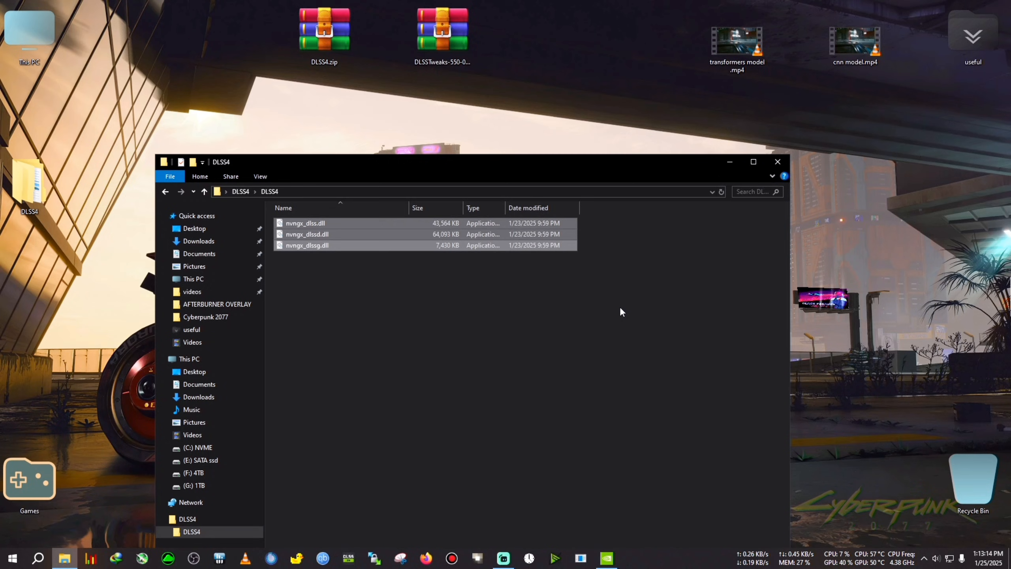
{"action": "left_click", "coordinate": [306, 223]}
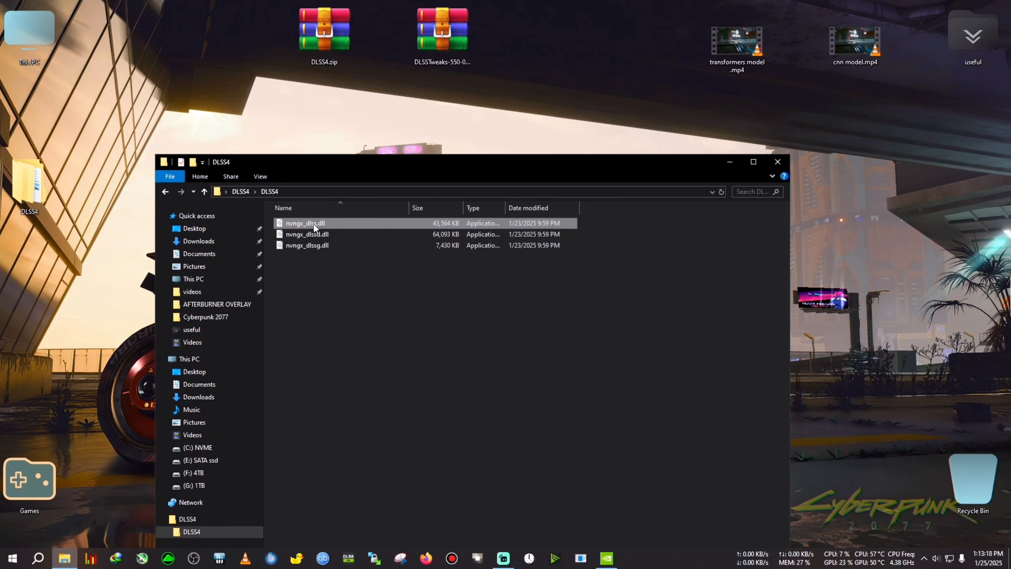
Copy the three DLSS4 DLLs into the game's bin\x64 folder, replacing the existing files.
{"action": "right_click", "coordinate": [305, 223]}
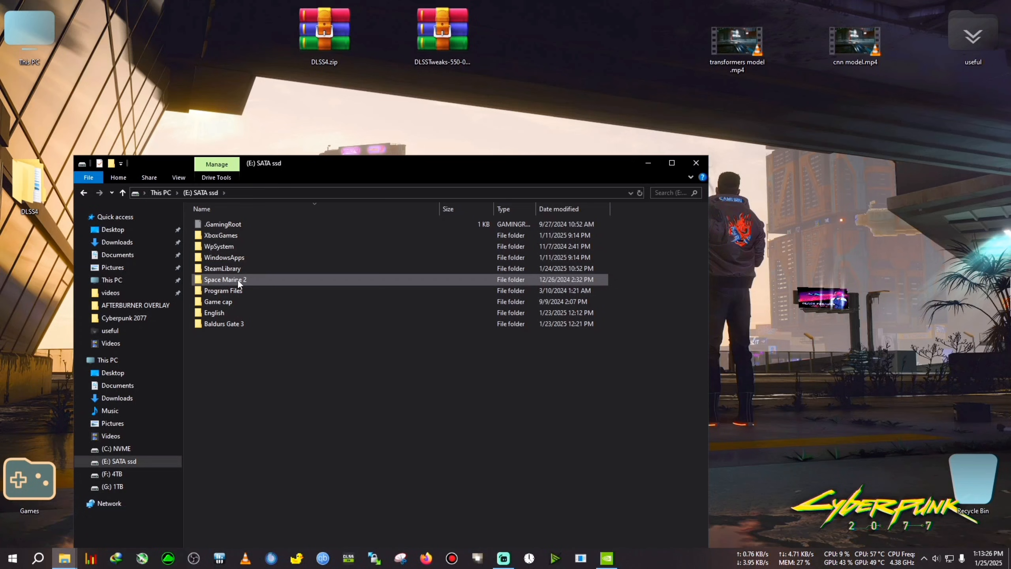
{"action": "left_click", "coordinate": [113, 473]}
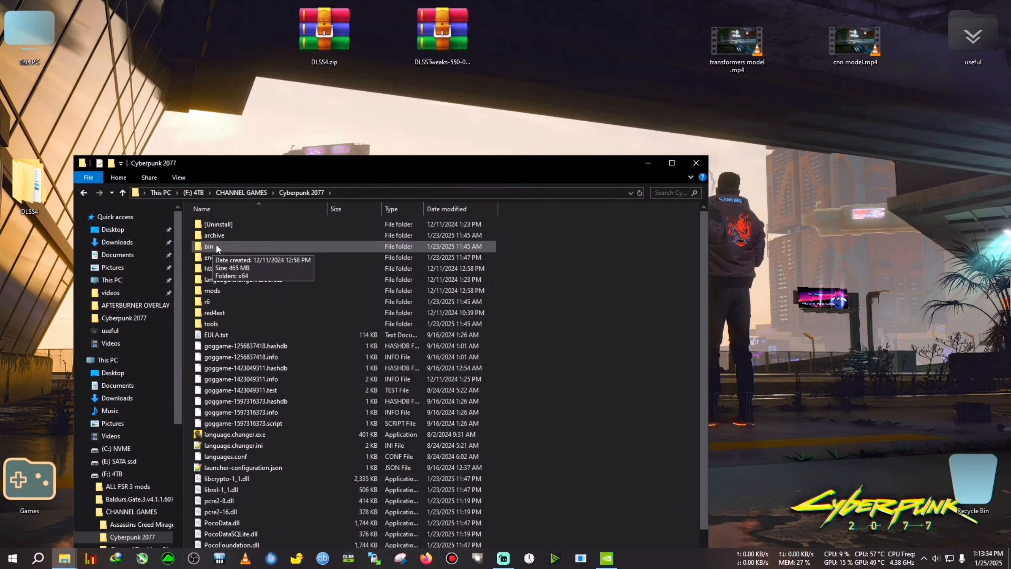
{"action": "double_click", "coordinate": [209, 245]}
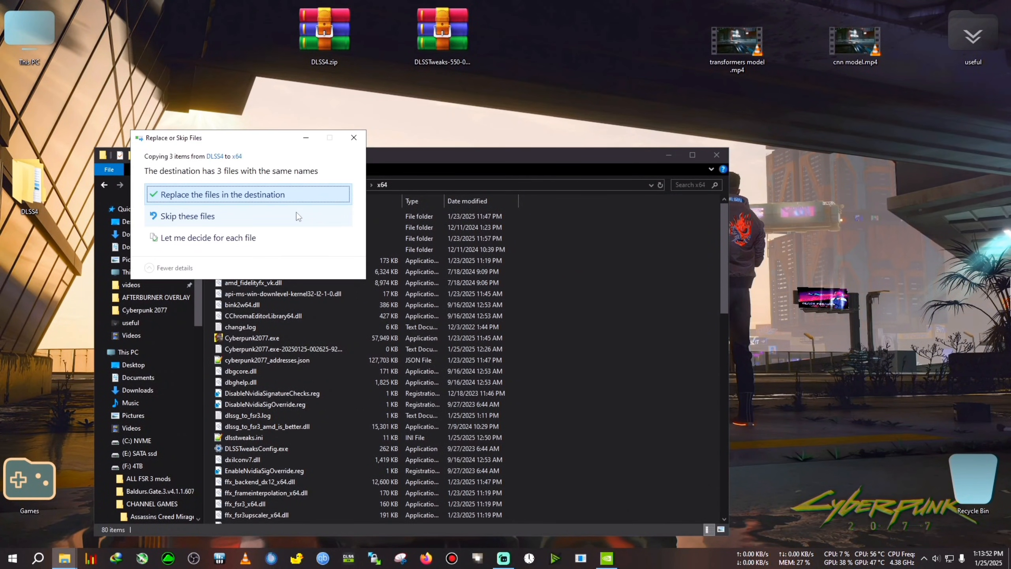
{"action": "left_click", "coordinate": [225, 194]}
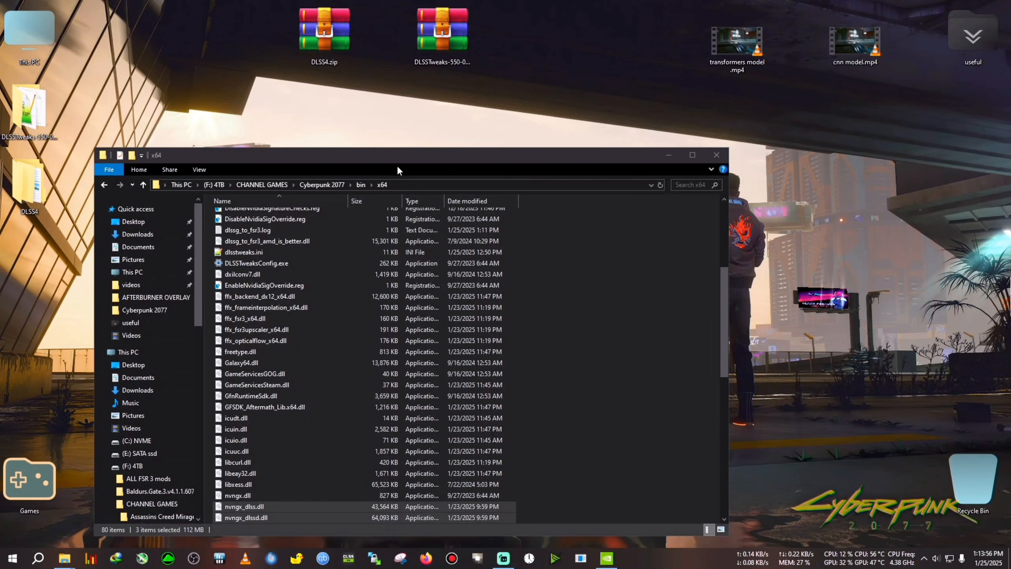
{"action": "left_click", "coordinate": [502, 558]}
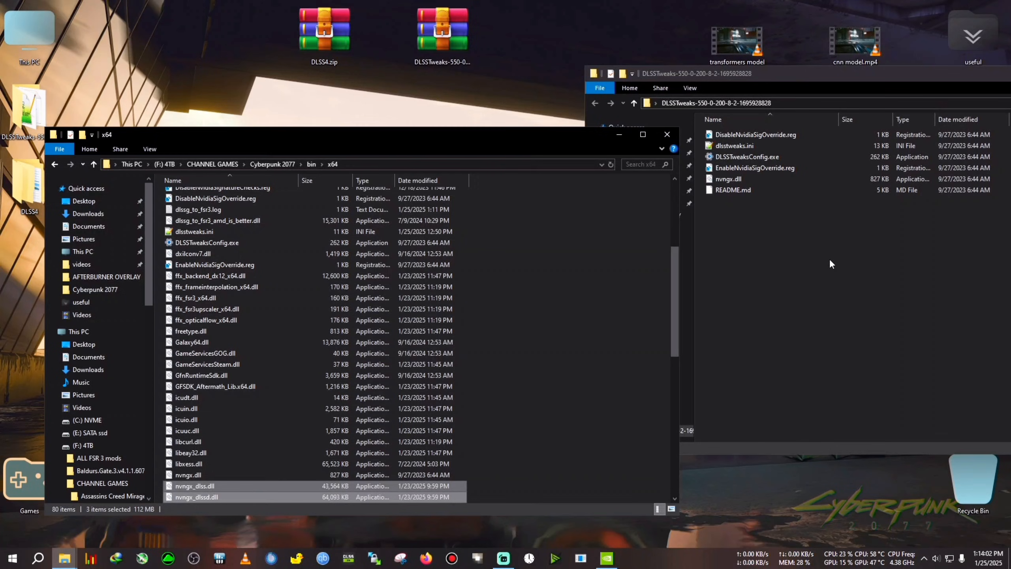
Copy the six DLSSTweaks files into bin\x64, replacing files in the destination.
{"action": "right_click", "coordinate": [774, 156]}
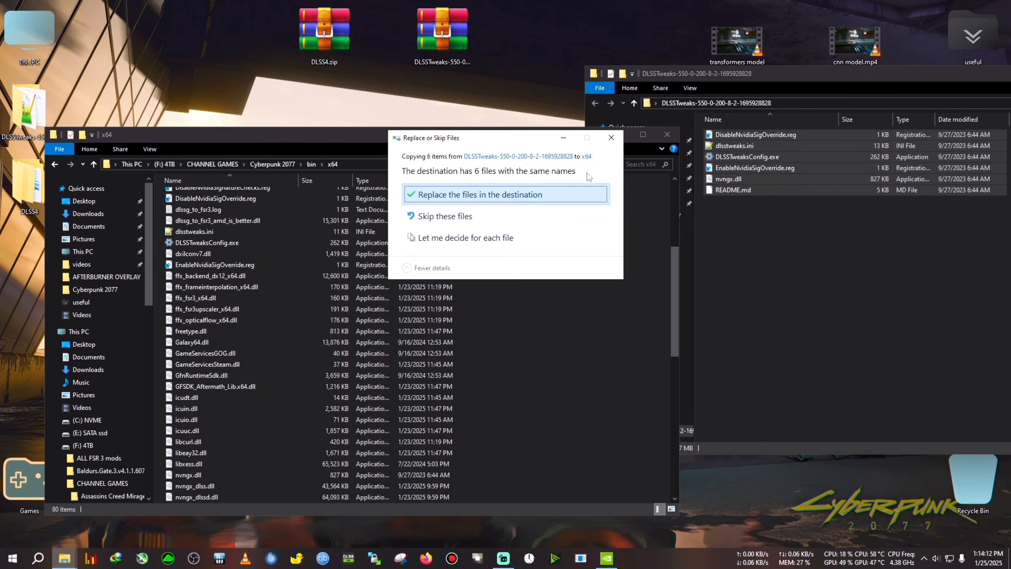
{"action": "left_click", "coordinate": [478, 194]}
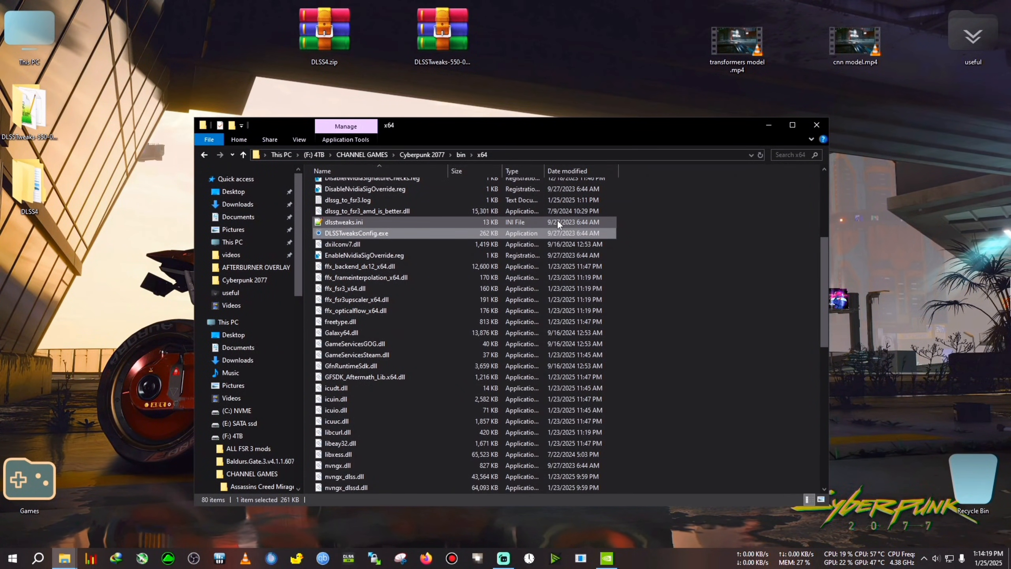
In DLSSTweaksConfig.exe, set OverrideDlssHud to Force enable and EnableNvidiaSigOverride to True.
{"action": "double_click", "coordinate": [356, 233]}
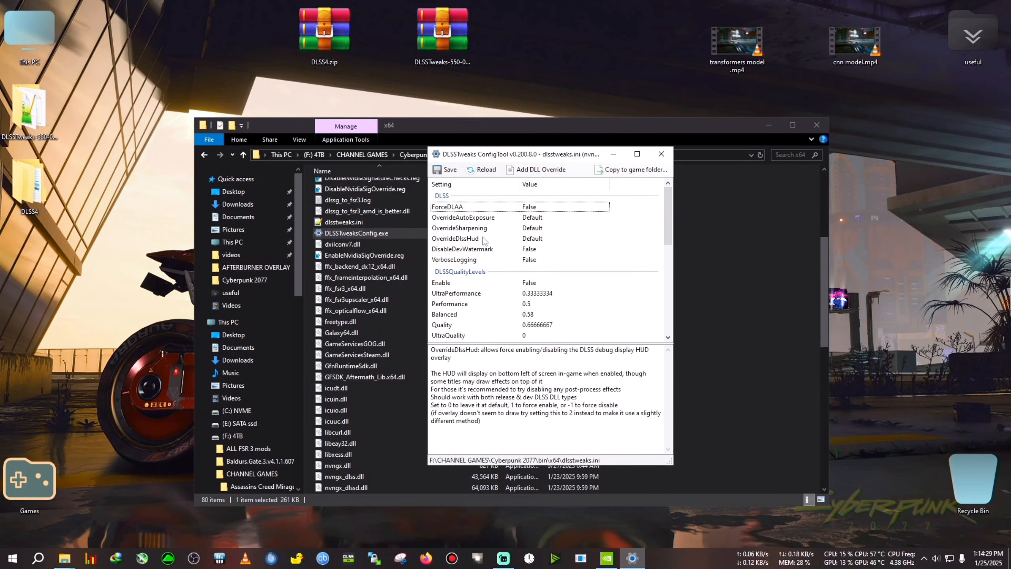
{"action": "left_click", "coordinate": [455, 238]}
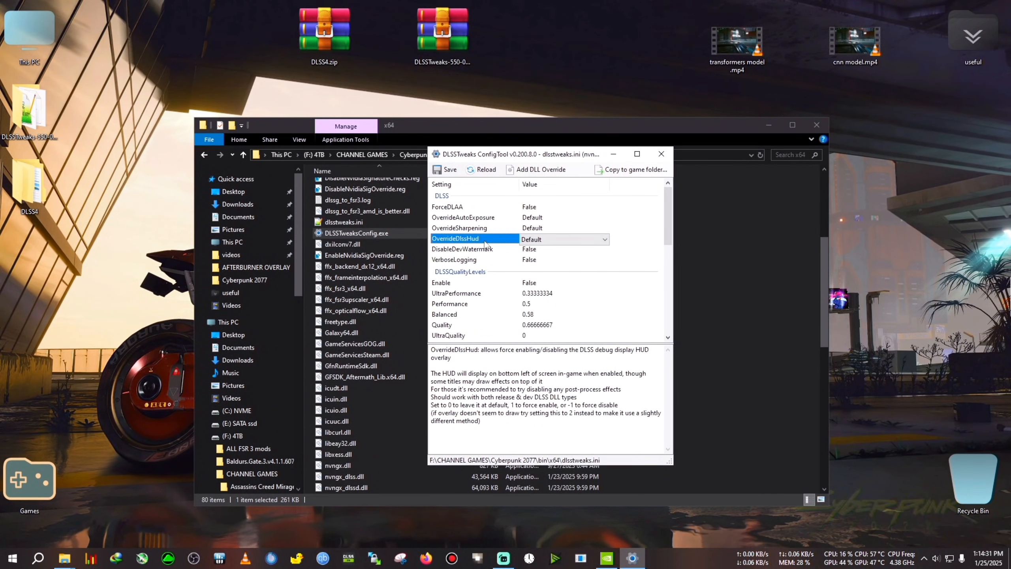
{"action": "left_click", "coordinate": [561, 239]}
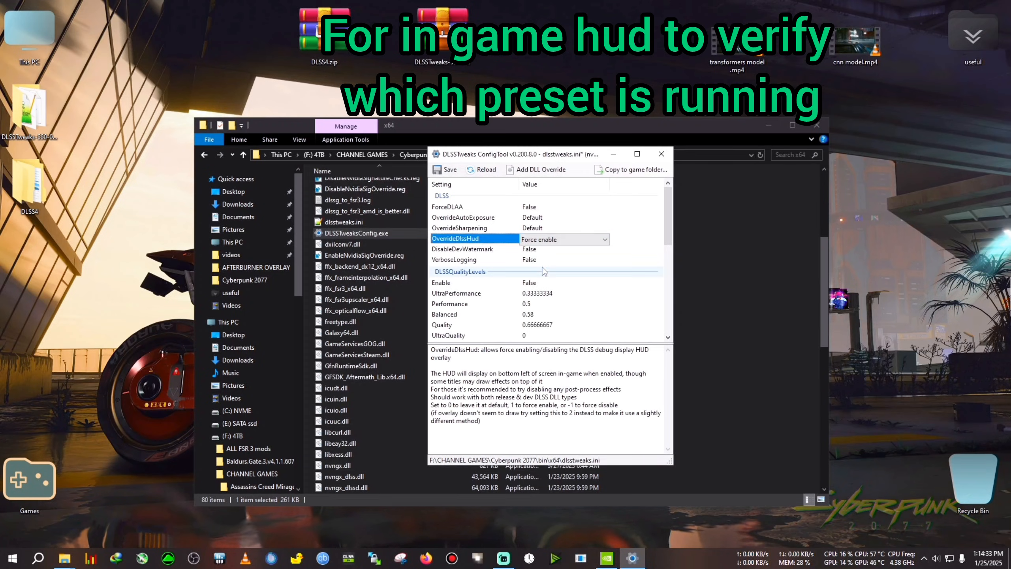
{"action": "scroll", "scroll_direction": "down", "scroll_amount": 3}
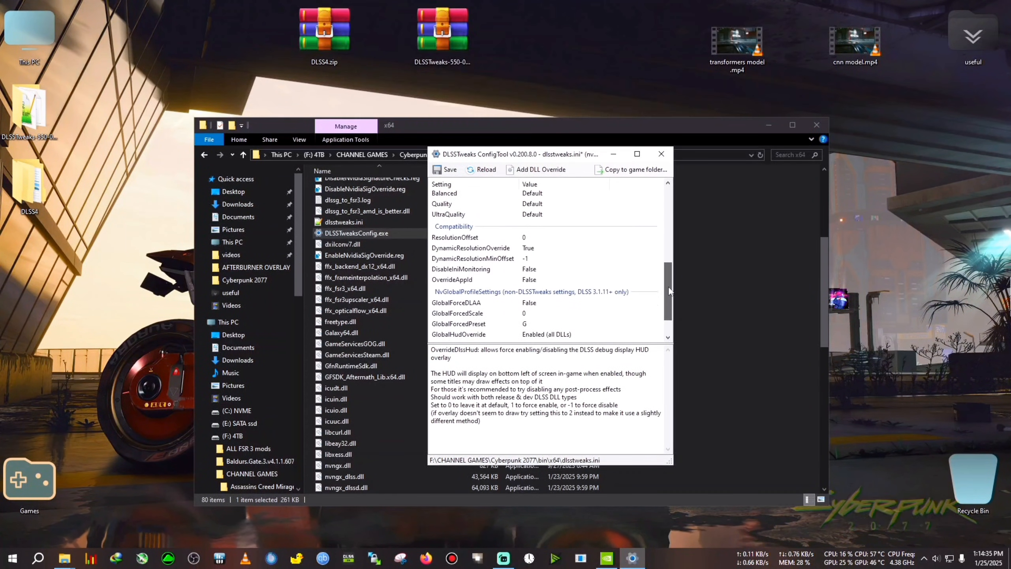
{"action": "left_click", "coordinate": [465, 311]}
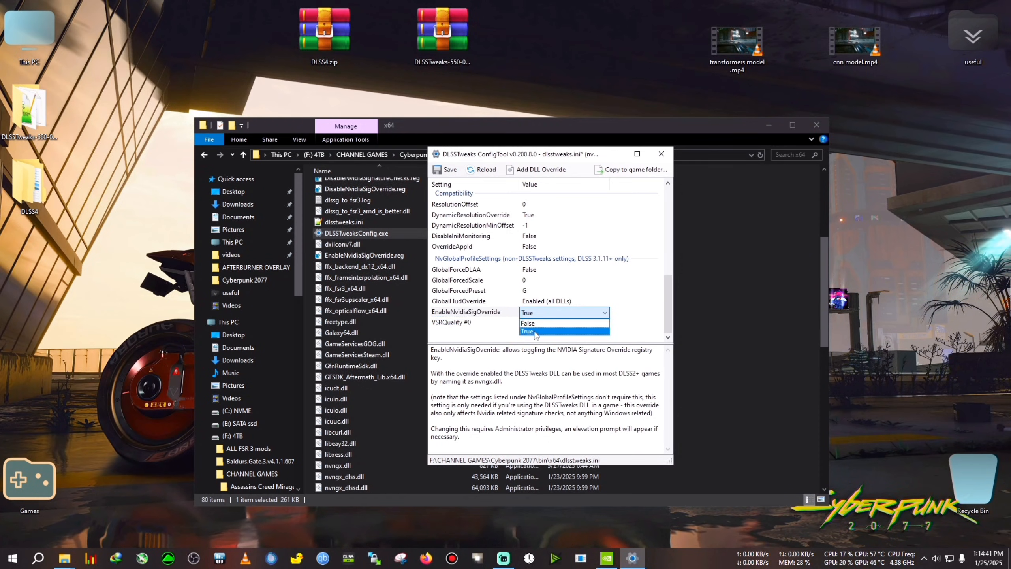
{"action": "left_click", "coordinate": [527, 331]}
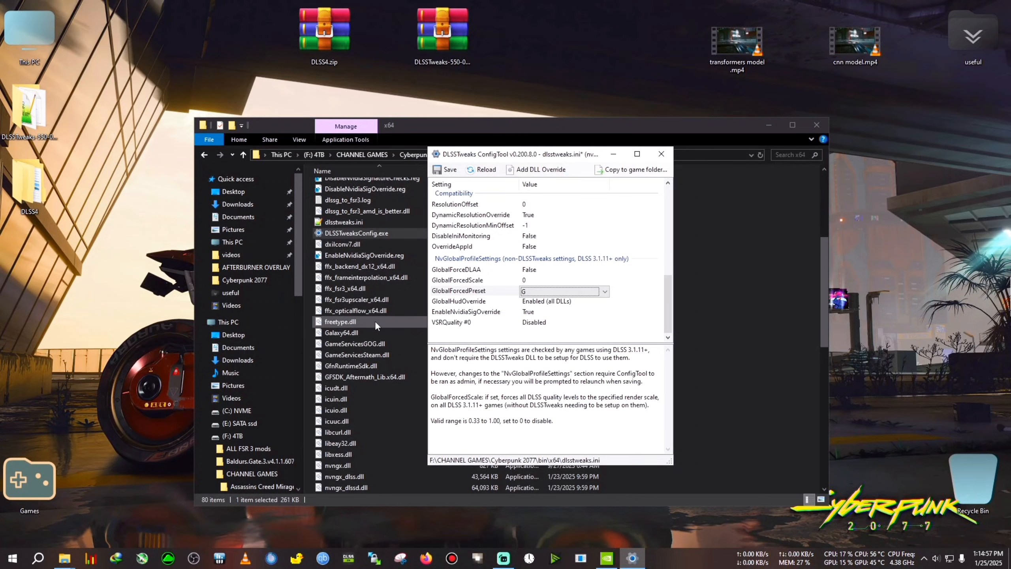
Set GlobalForcedPreset to 0, recheck the overrides and save the DLSSTweaks settings.
{"action": "left_click", "coordinate": [603, 290]}
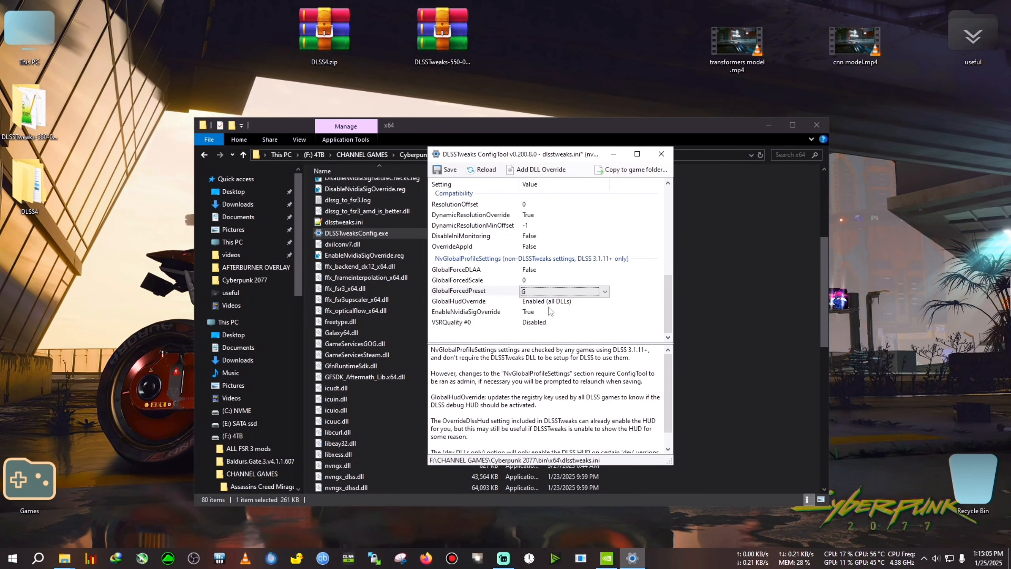
{"action": "left_click", "coordinate": [561, 291]}
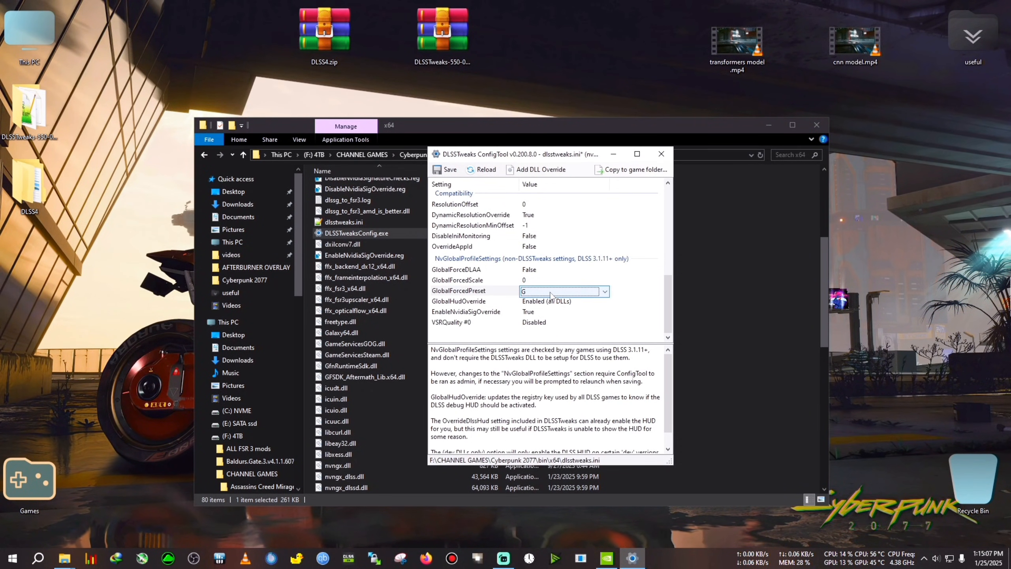
{"action": "left_click", "coordinate": [522, 290]}
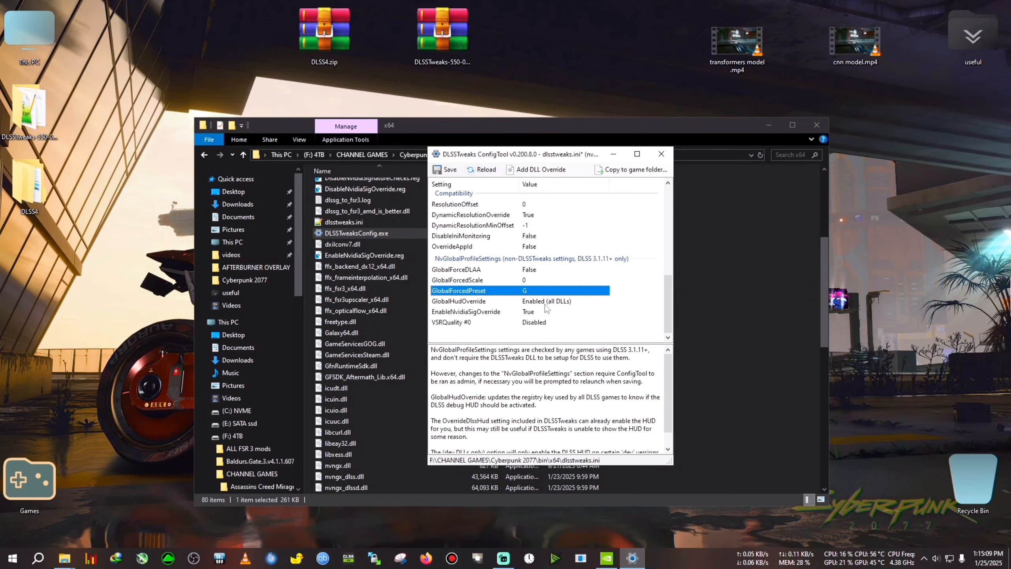
{"action": "left_click", "coordinate": [466, 311]}
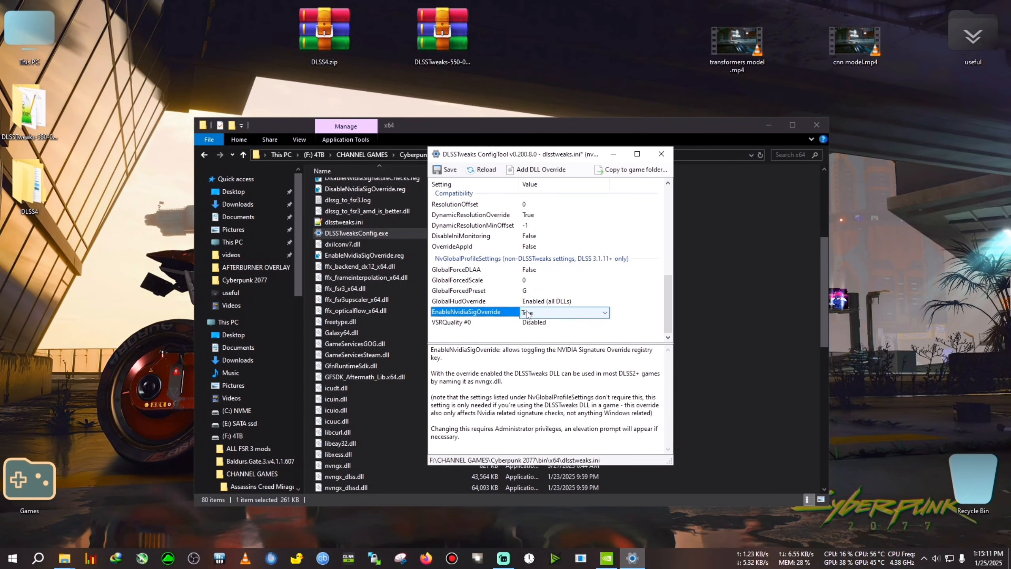
{"action": "scroll", "scroll_direction": "down", "scroll_amount": 3}
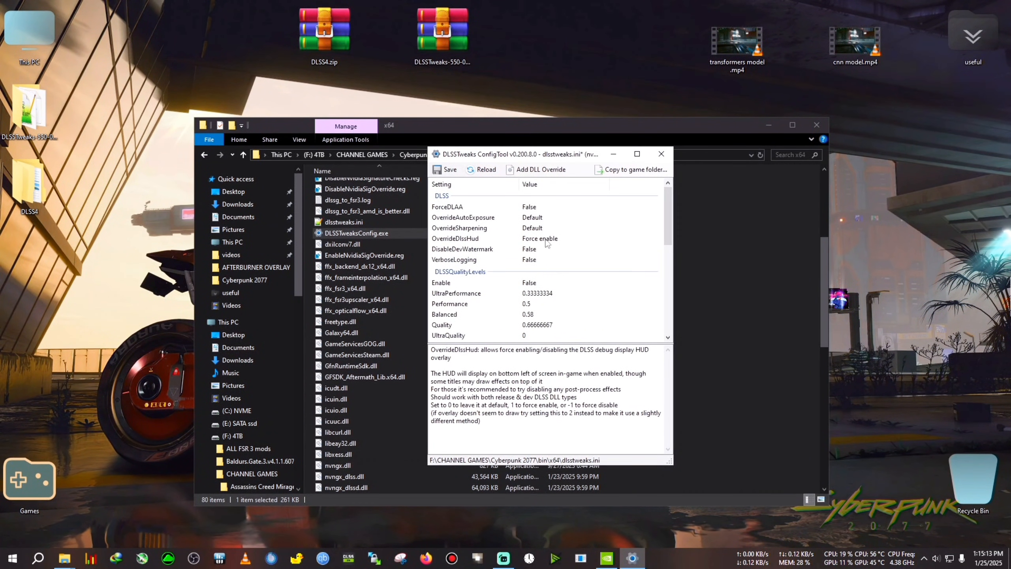
{"action": "left_click", "coordinate": [558, 239]}
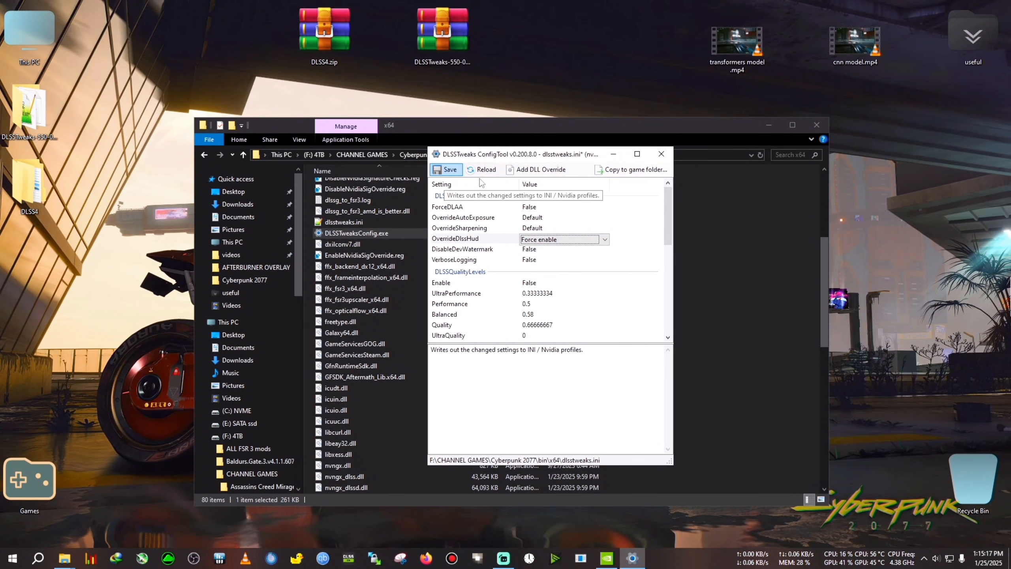
{"action": "left_click", "coordinate": [660, 153]}
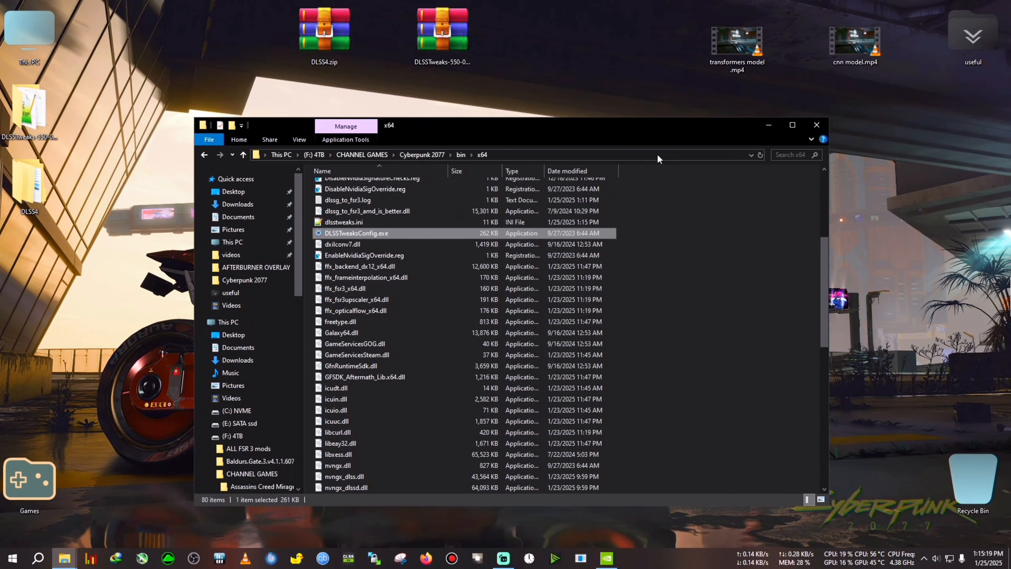
Play transformers model.mp4 in VLC and read the HUD overlay showing Render Preset D, DLSSv3 v310.1.0.
{"action": "double_click", "coordinate": [736, 39]}
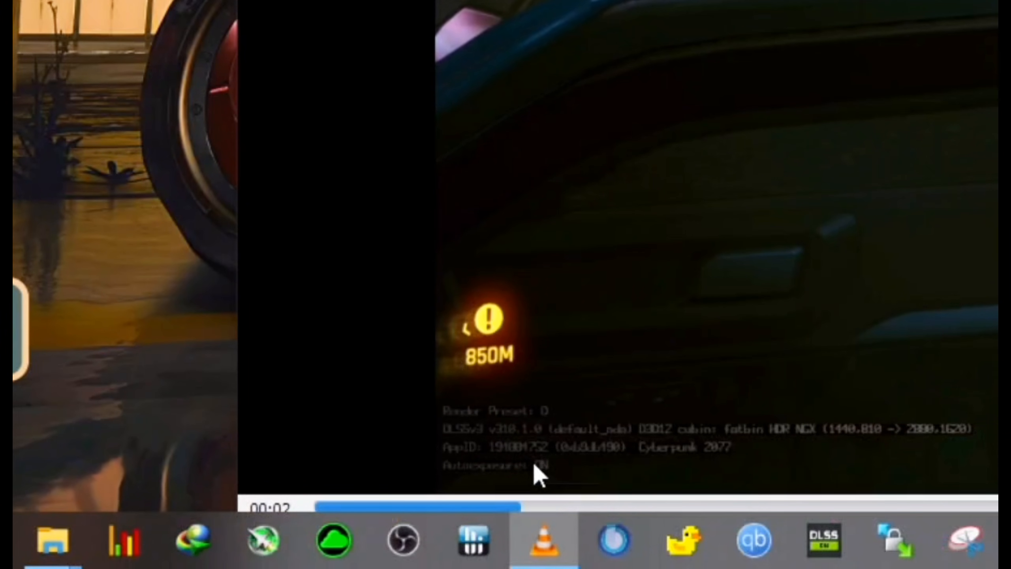
{"action": "mouse_move", "coordinate": [555, 422]}
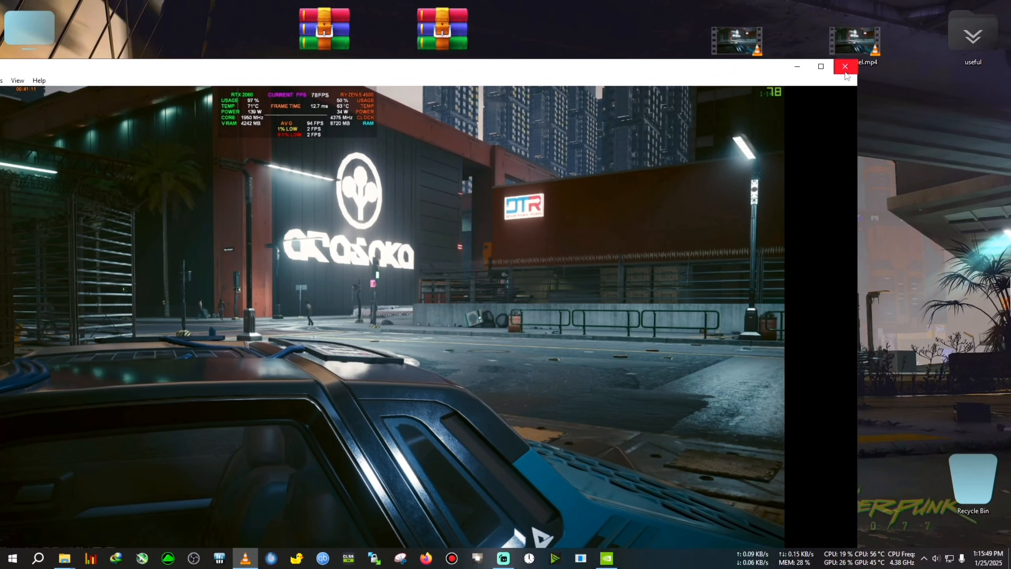
Close the player and list the Open with program choices for cnn model.mp4 on the desktop.
{"action": "left_click", "coordinate": [844, 66]}
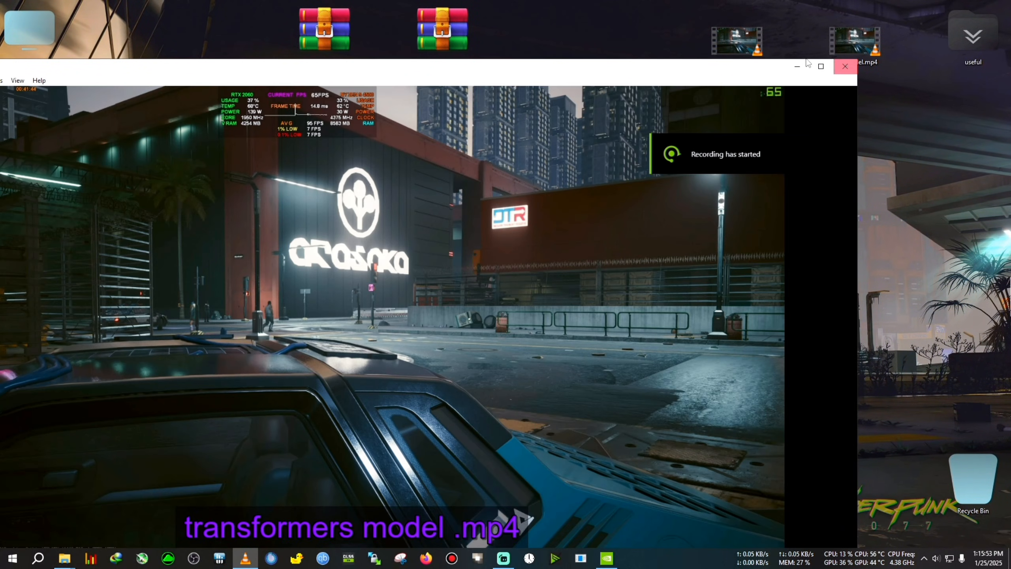
{"action": "right_click", "coordinate": [854, 36]}
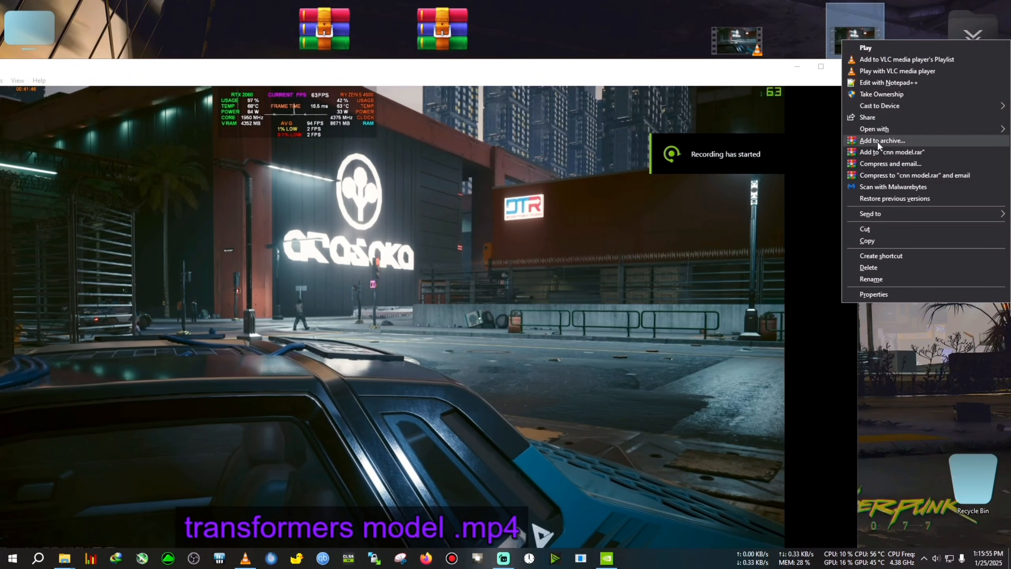
{"action": "left_click", "coordinate": [875, 128]}
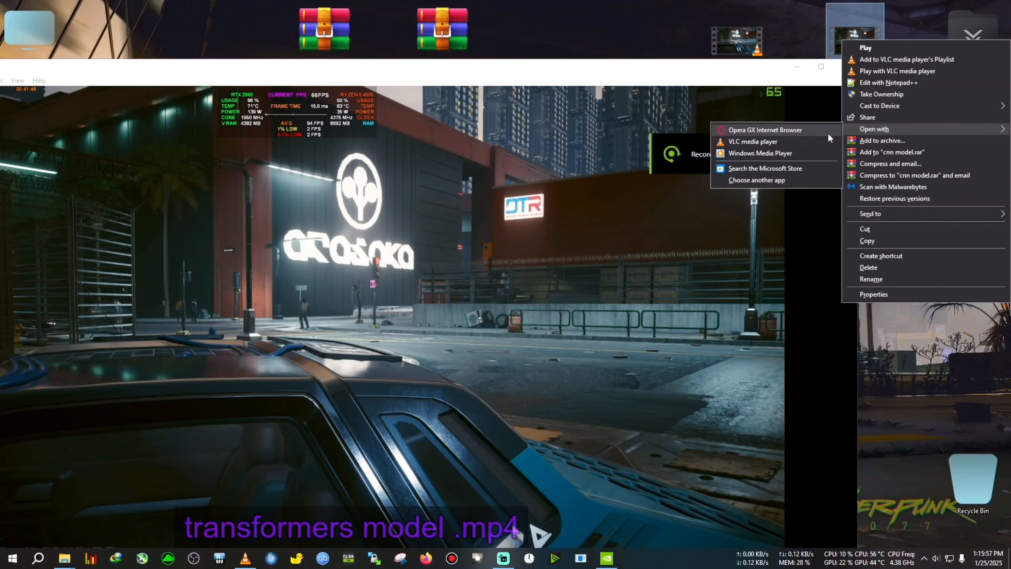